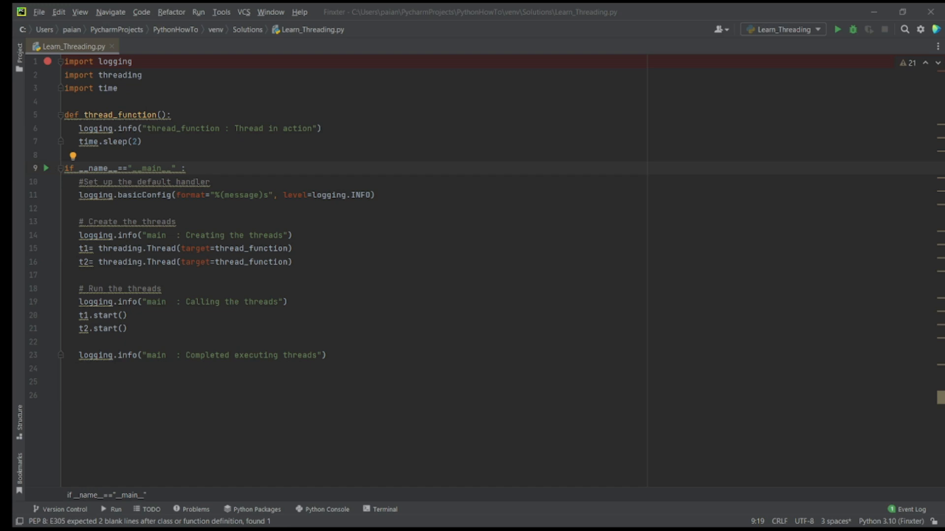
mouse_move(17, 346)
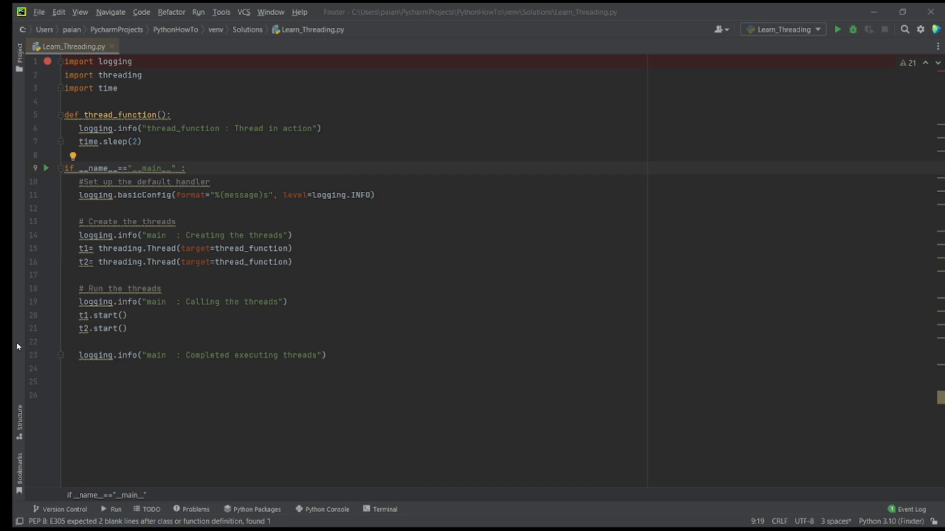
Run the Learn_Threading script from the editor tab's context menu
double_click(120, 75)
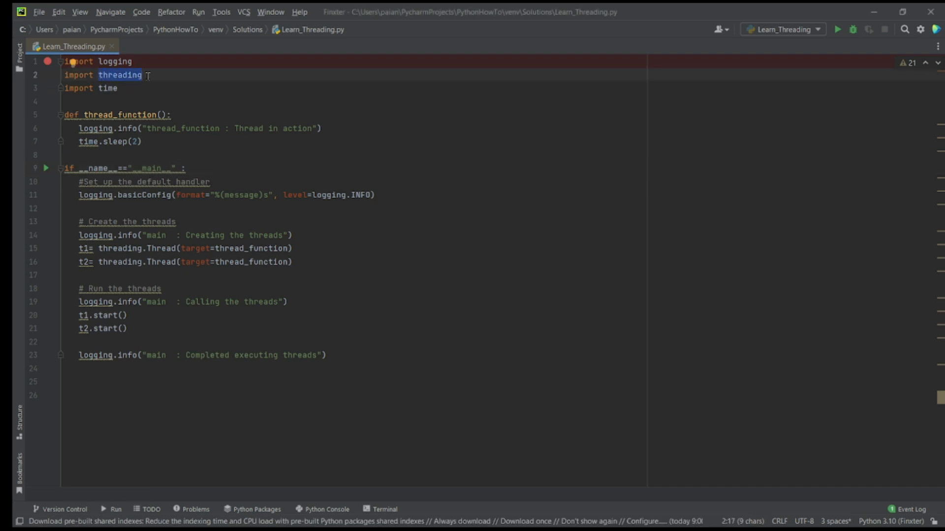
mouse_move(135, 82)
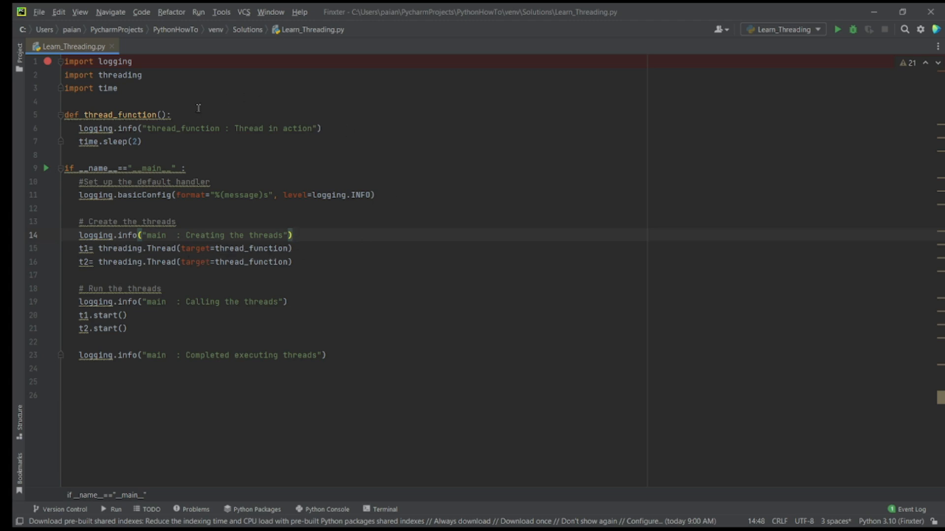
mouse_move(145, 128)
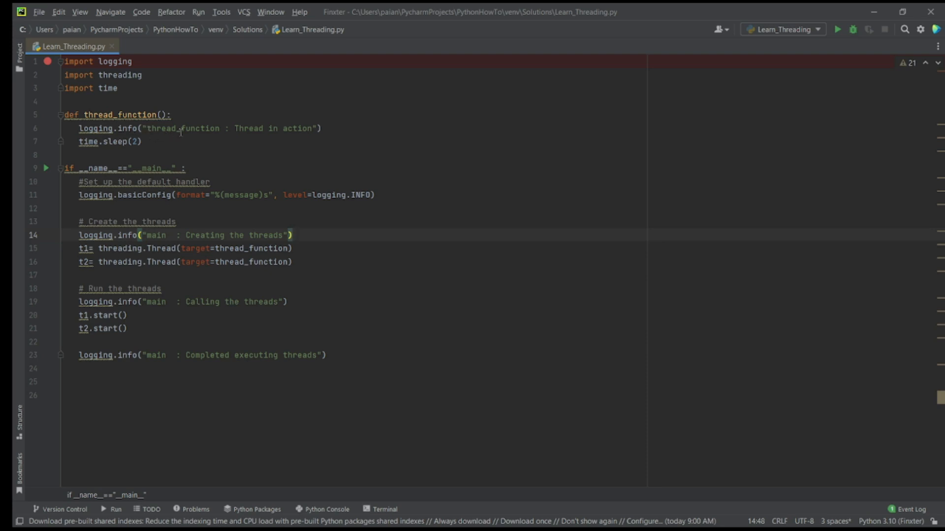
mouse_move(263, 135)
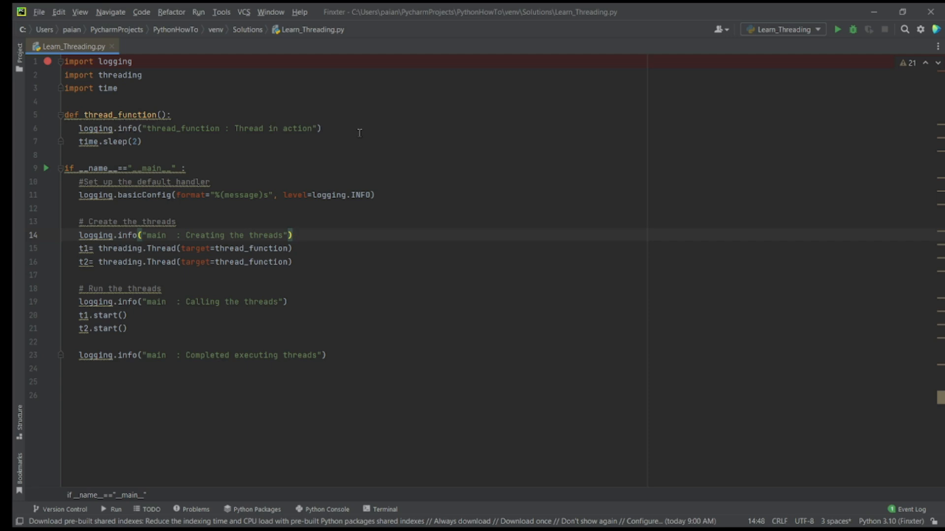
right_click(69, 46)
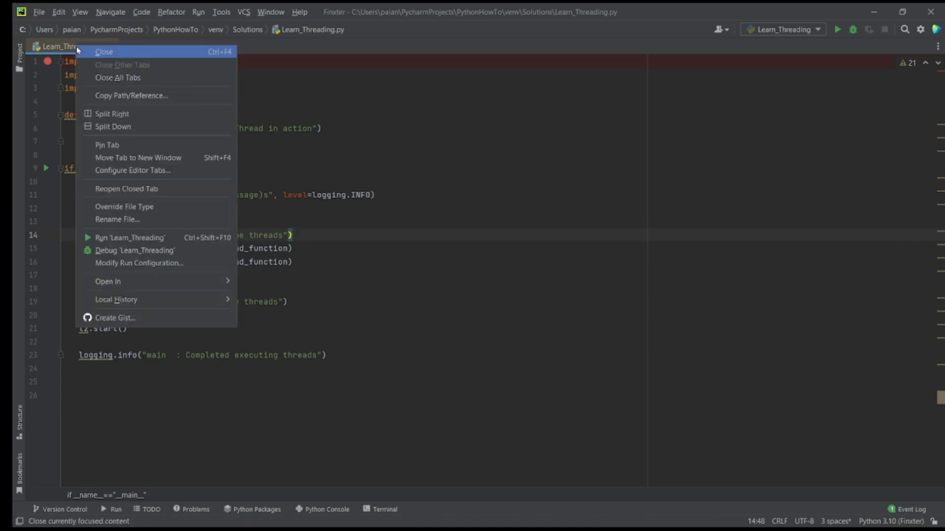
left_click(130, 237)
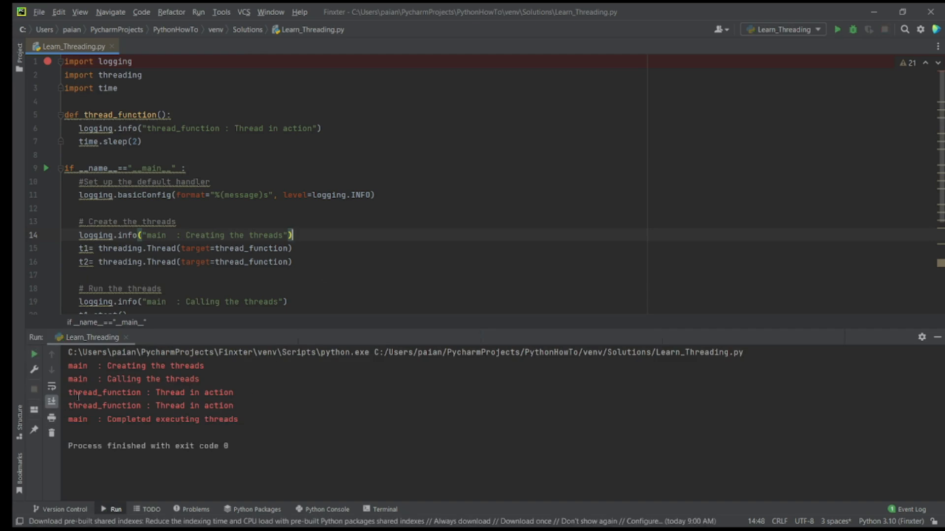
Review the code and the run output showing both threads logging and exit code 0
scroll("down", 3)
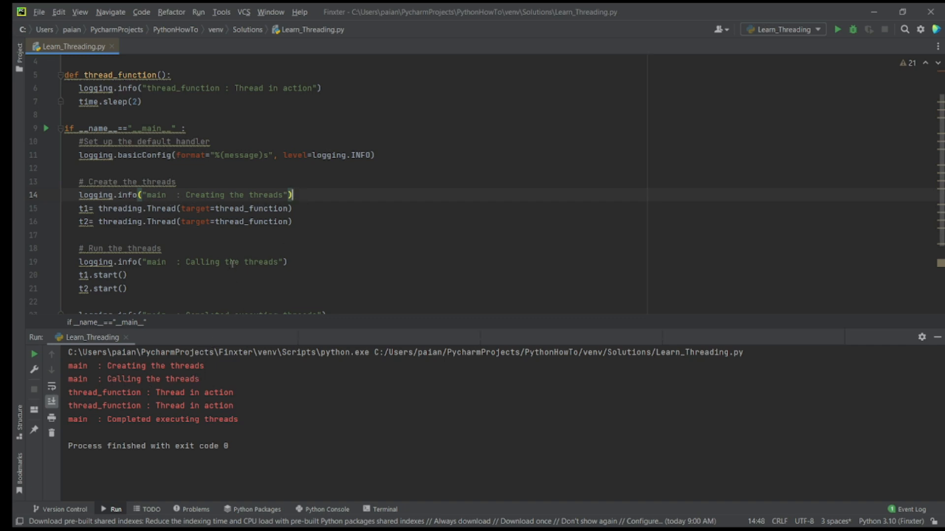
scroll("down", 3)
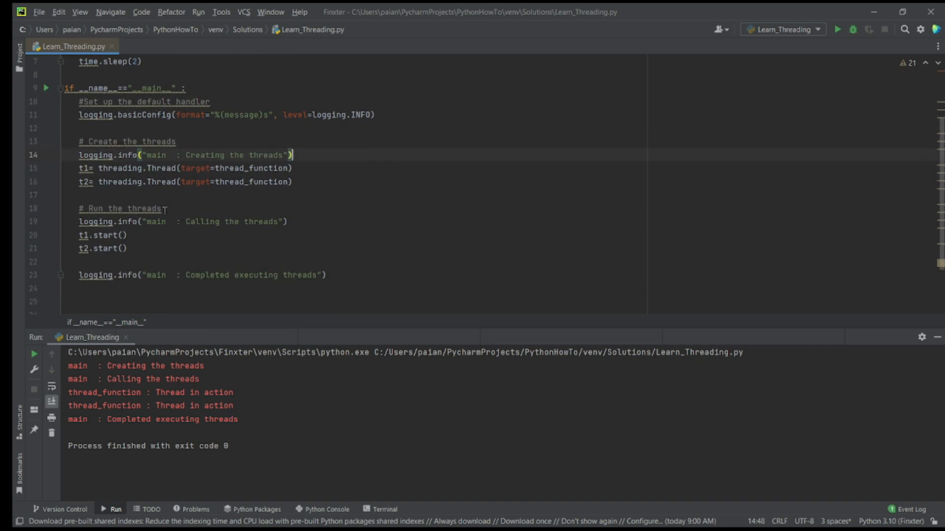
mouse_move(154, 232)
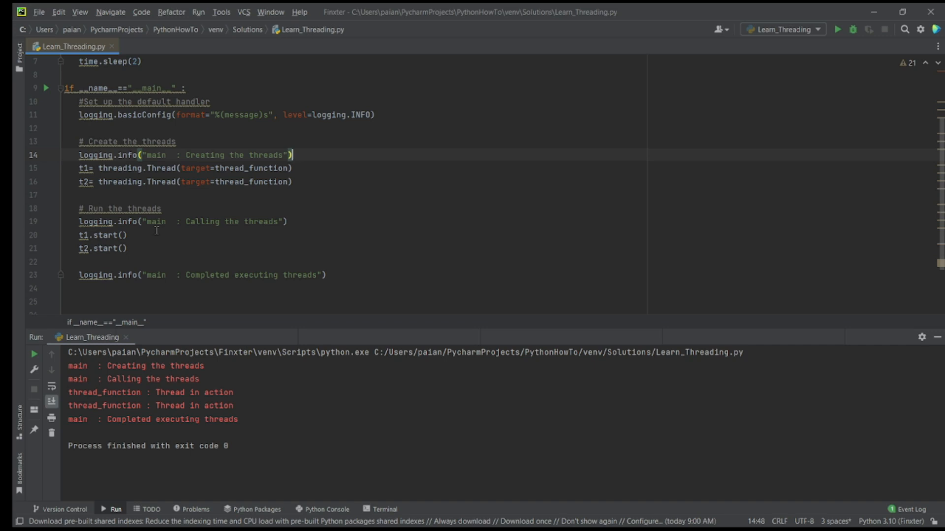
mouse_move(98, 372)
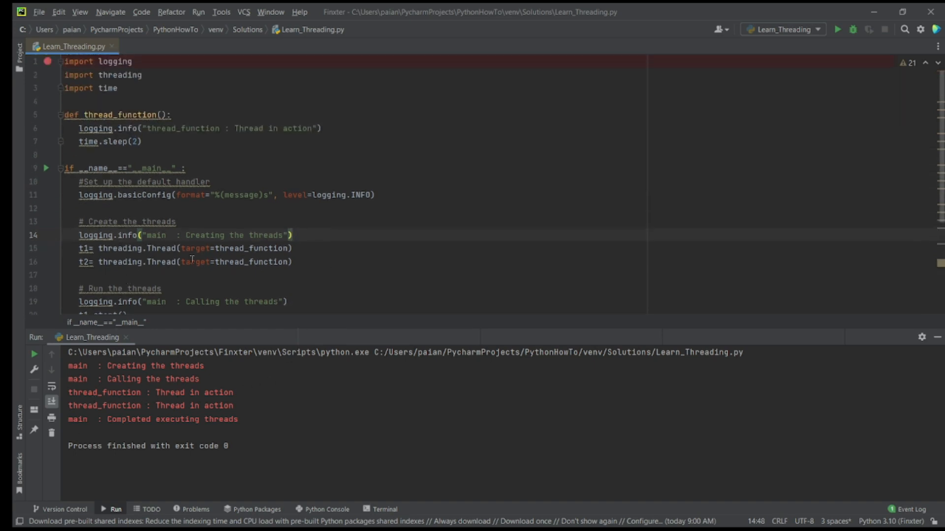
scroll("down", 3)
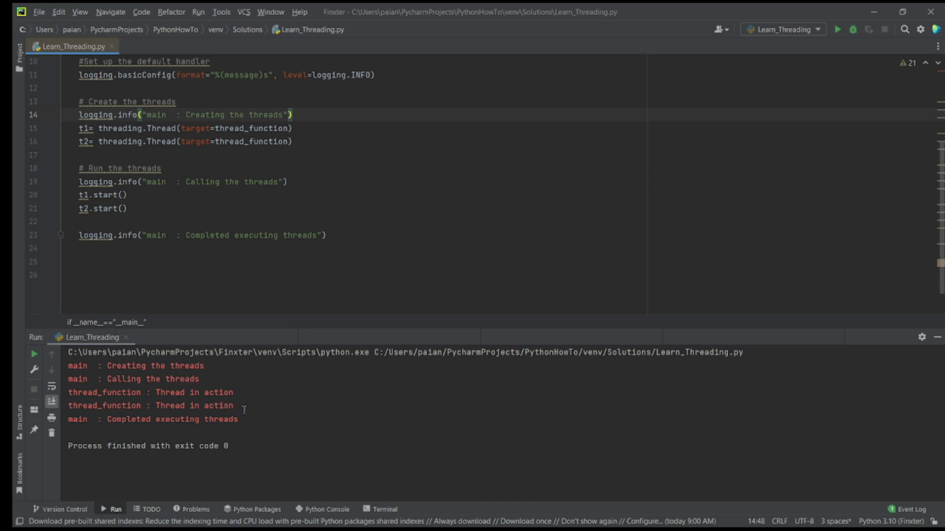
mouse_move(135, 195)
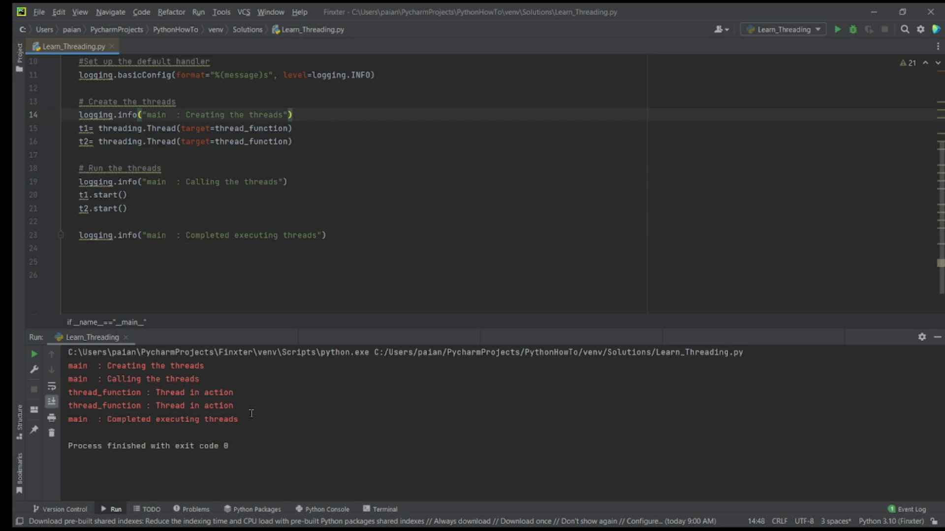
mouse_move(356, 252)
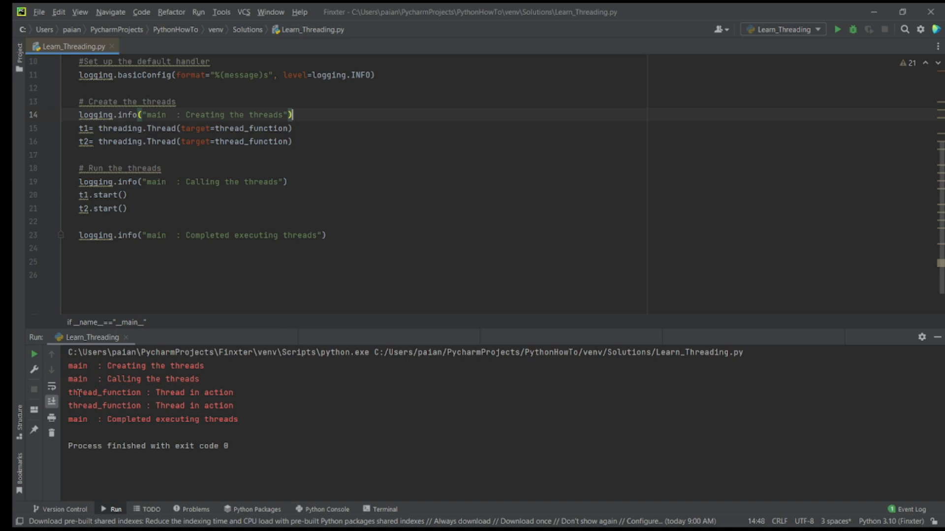
left_click_drag(69, 393, 234, 405)
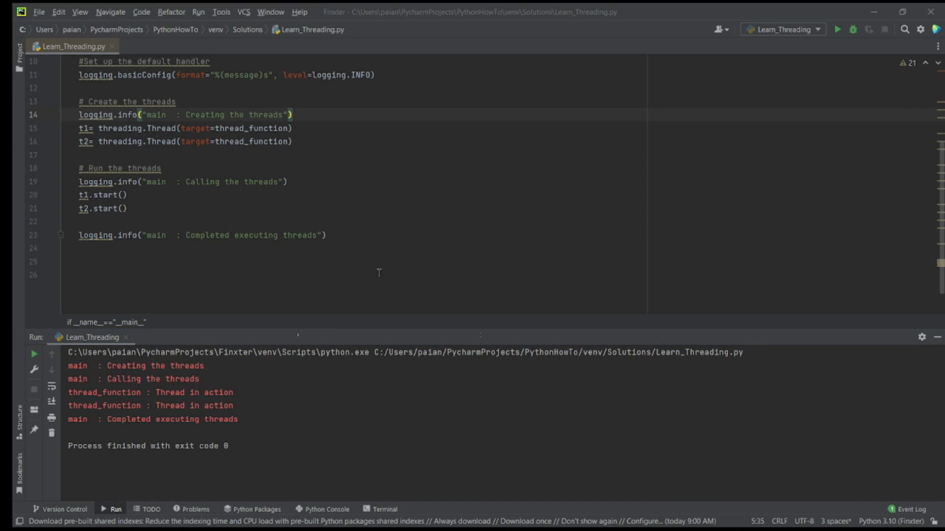
Add an args=(t1,) tuple to the t1 threading.Thread call
left_click(294, 128)
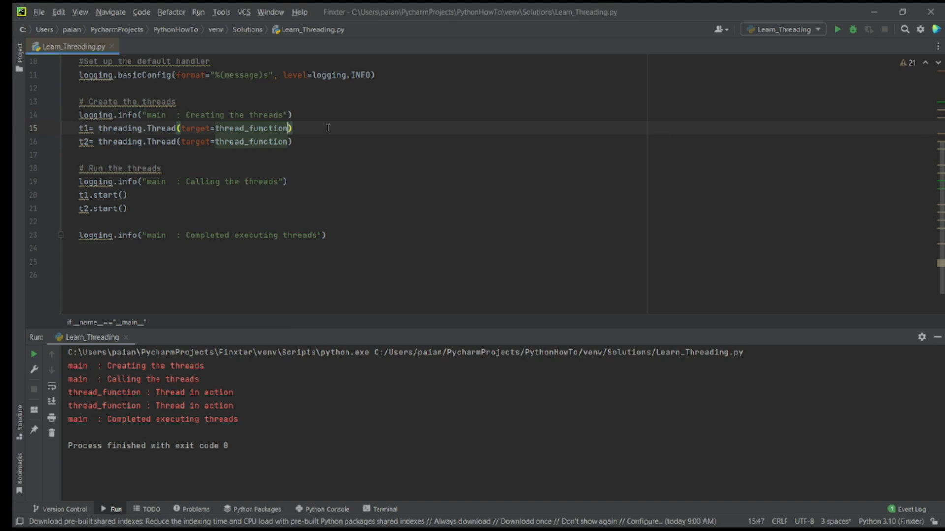
type(", a")
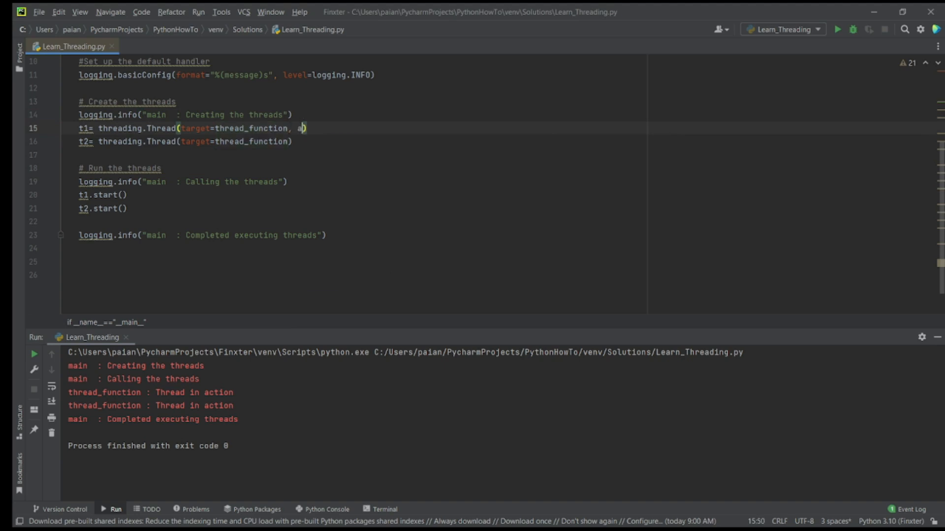
type("rgs=(")
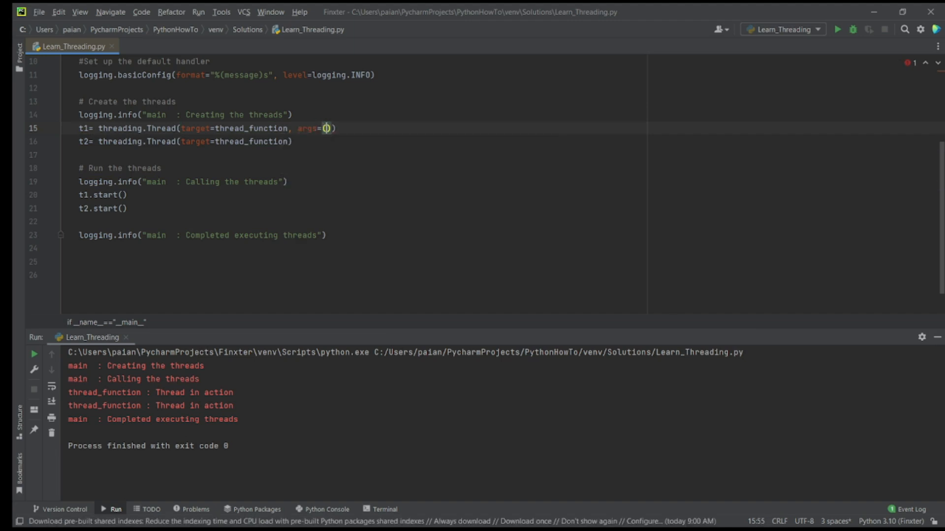
type("1,")
left_click(361, 141)
type(", ")
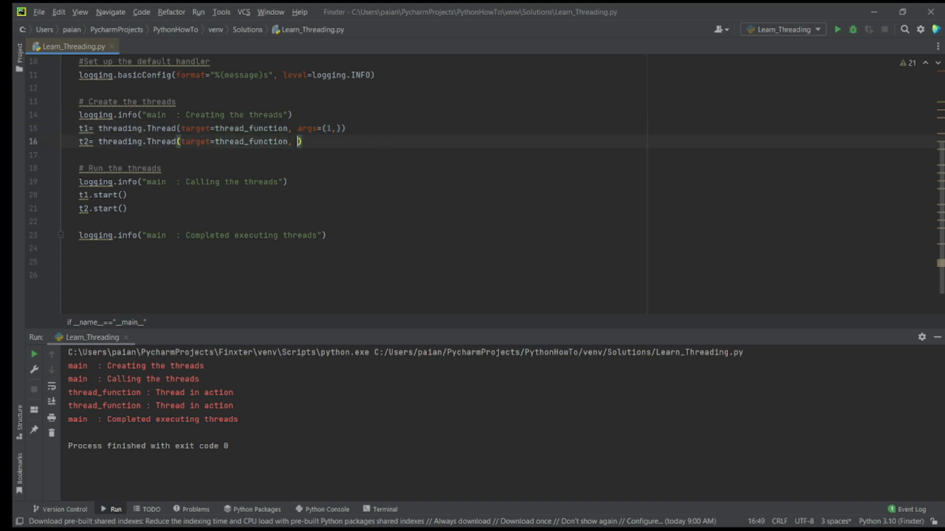
Add args=(t2,) to the t2 Thread call and give thread_function a name parameter
type("args=(1,)")
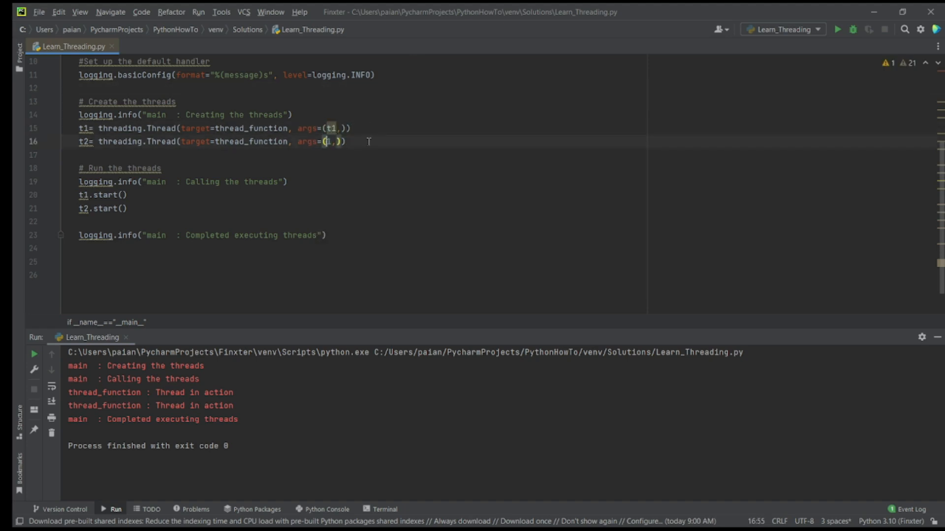
type("t")
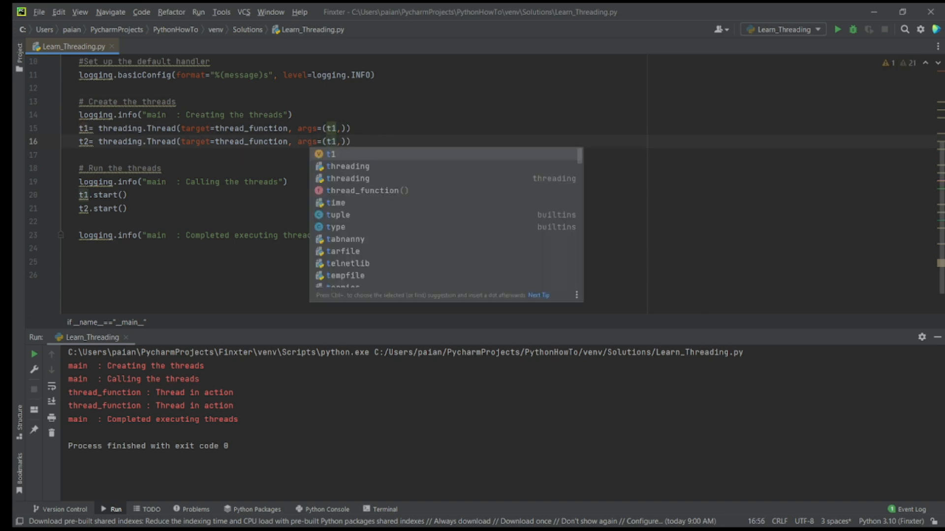
type("2")
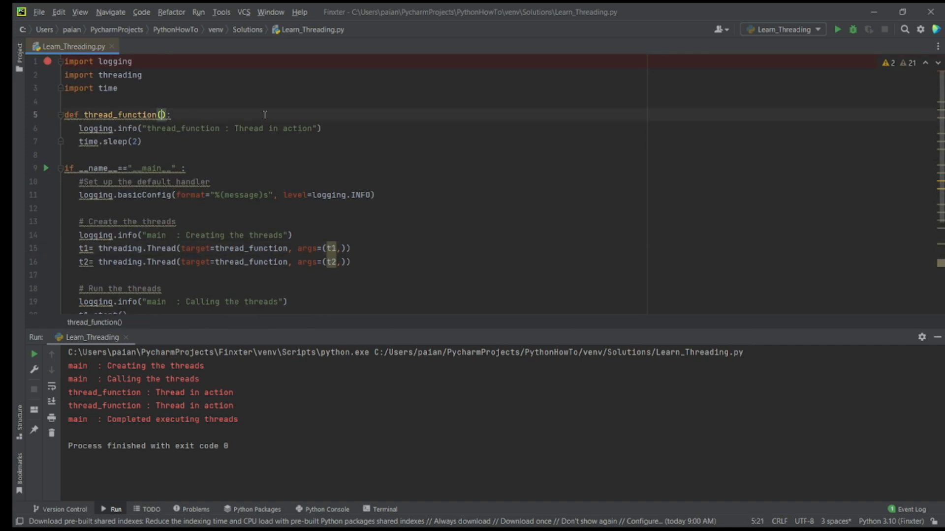
type("name")
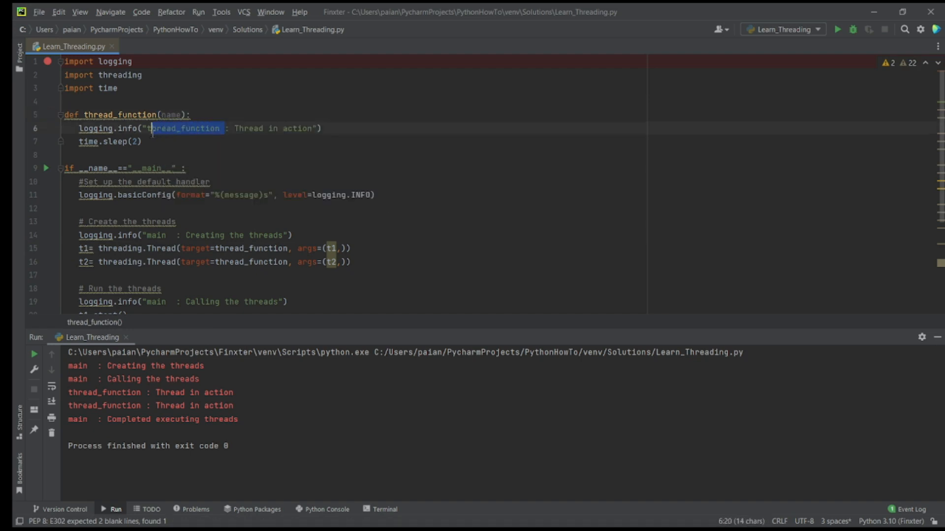
Change the log message to "%s: Thread in action" with name and run the script
key("Backspace")
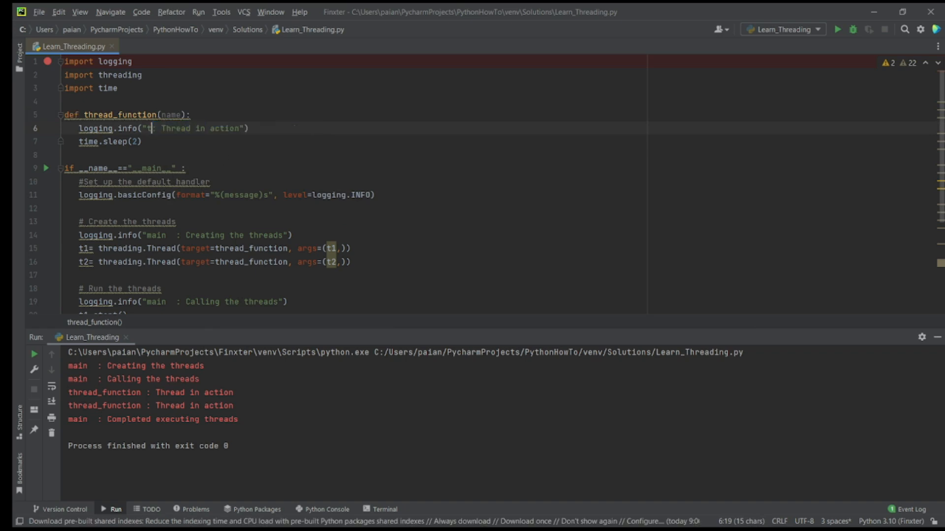
key("Backspace")
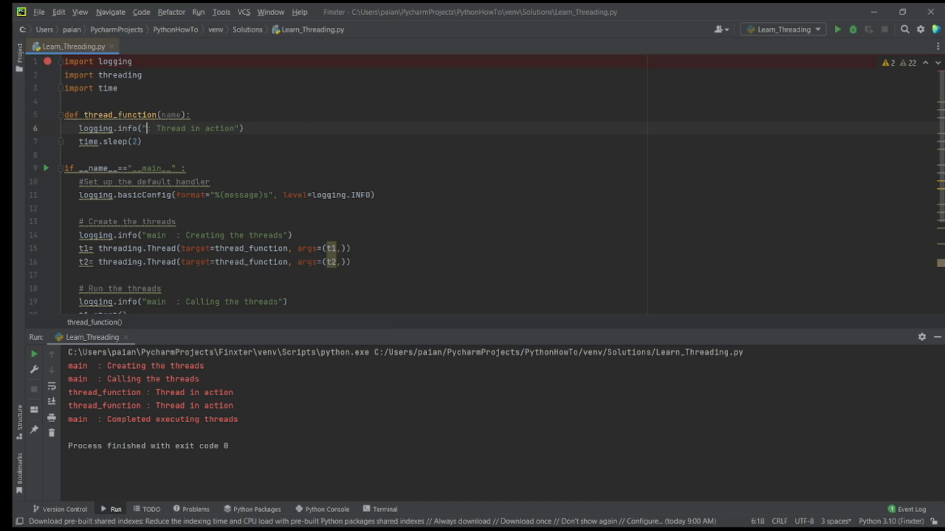
type("%s")
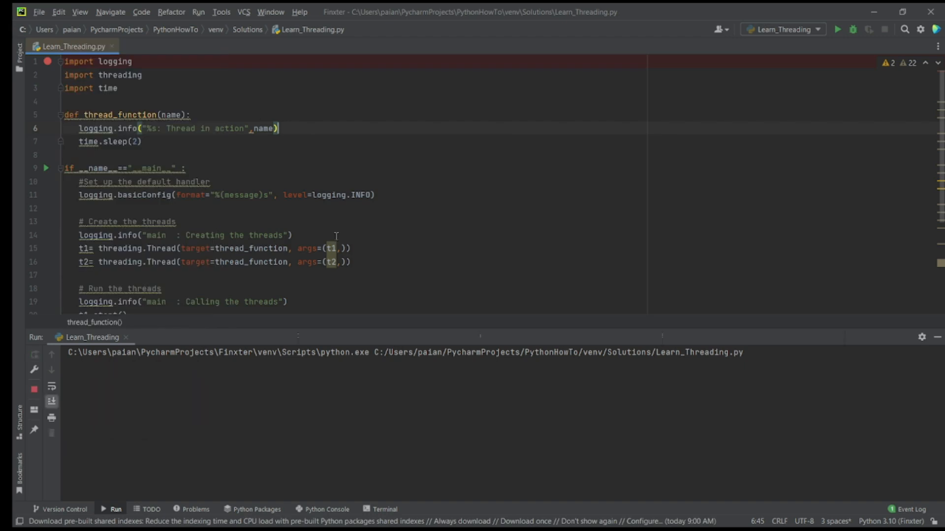
left_click(837, 28)
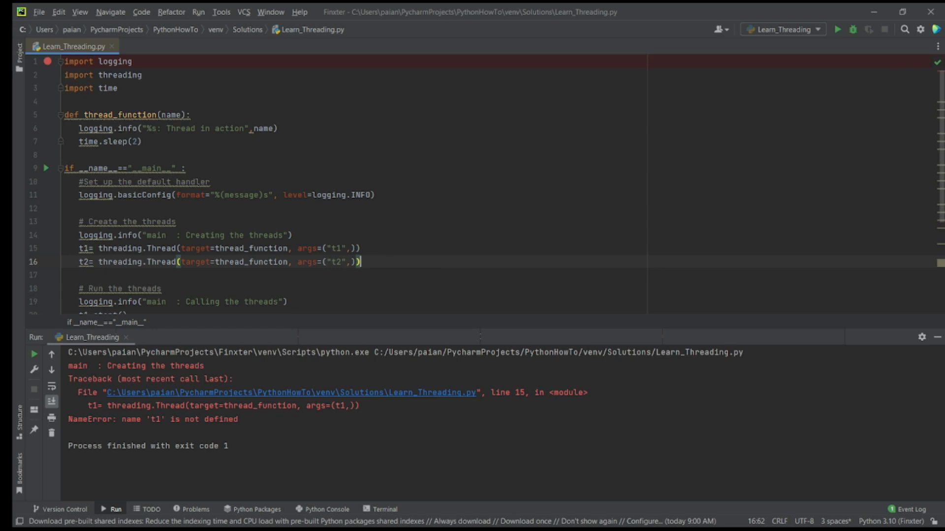
Run the script so it logs "t1: Thread in action" and "t2: Thread in action"
right_click(68, 46)
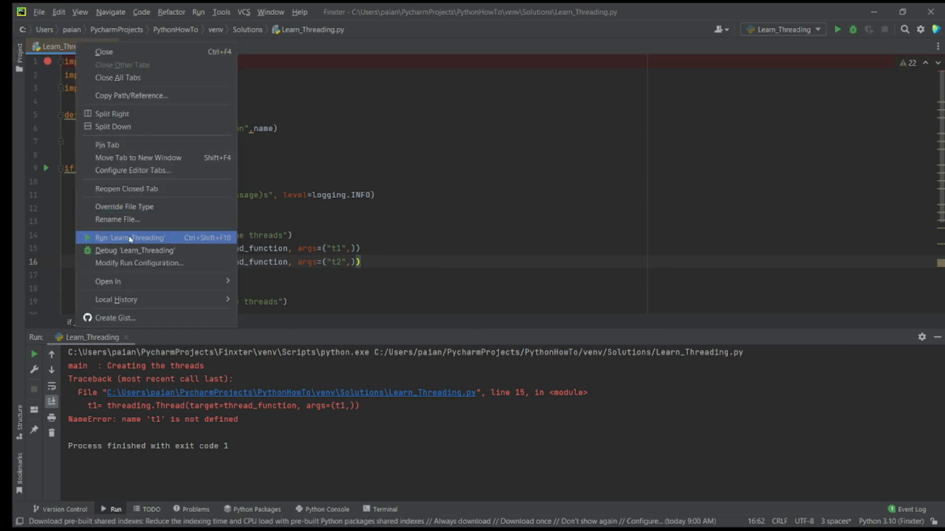
left_click(129, 237)
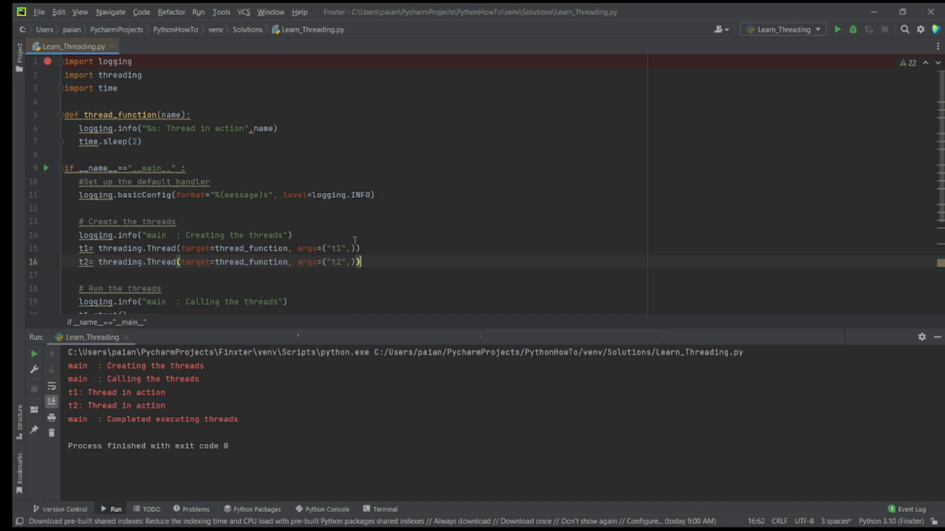
mouse_move(292, 252)
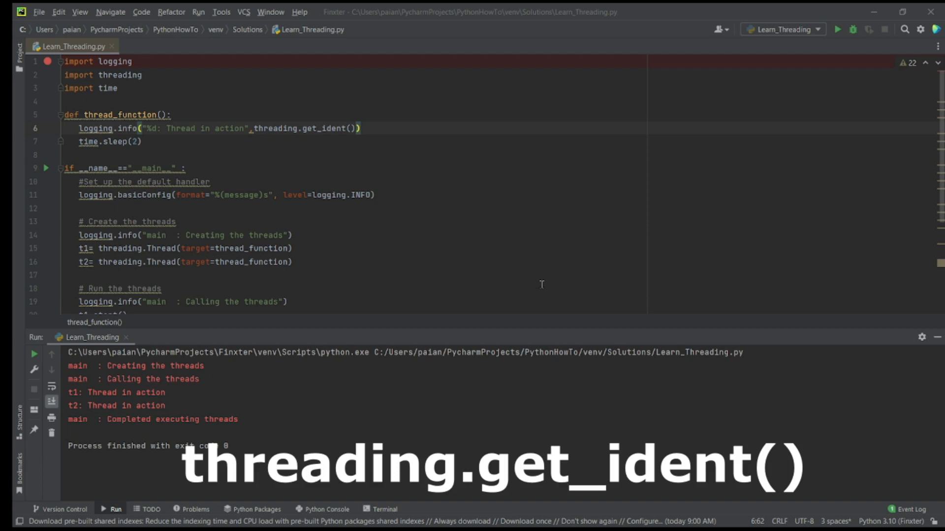
mouse_move(562, 227)
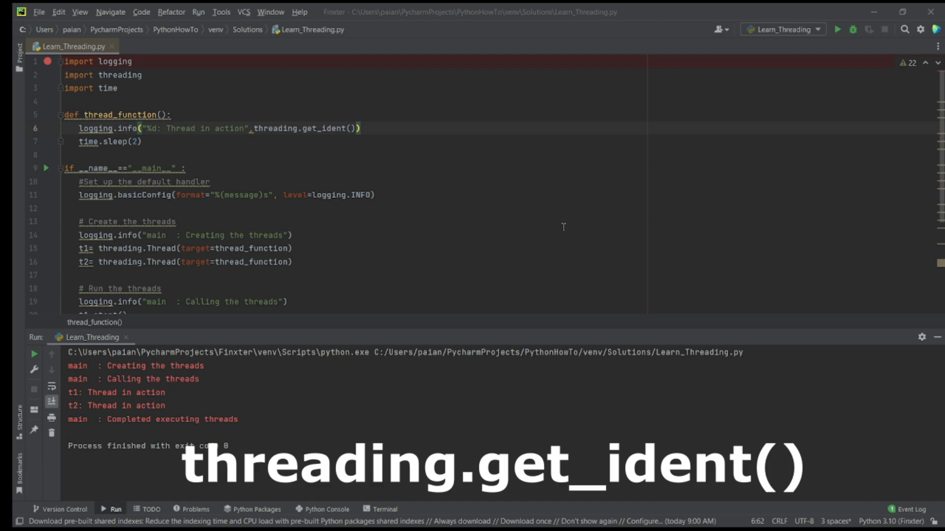
left_click_drag(252, 128, 359, 128)
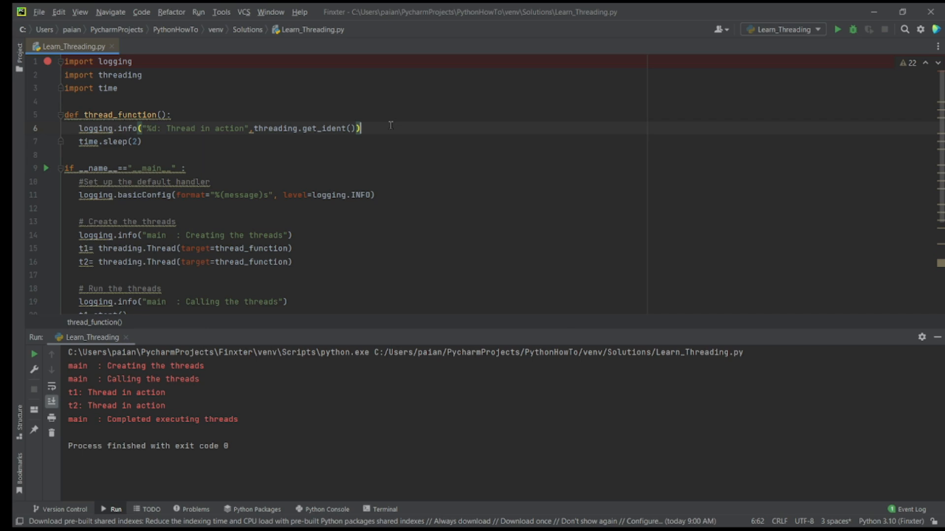
mouse_move(335, 136)
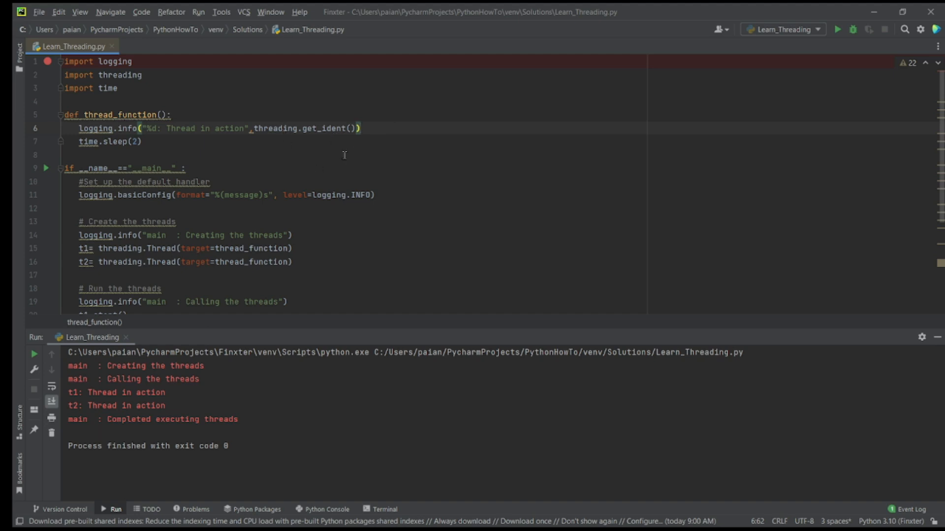
mouse_move(408, 168)
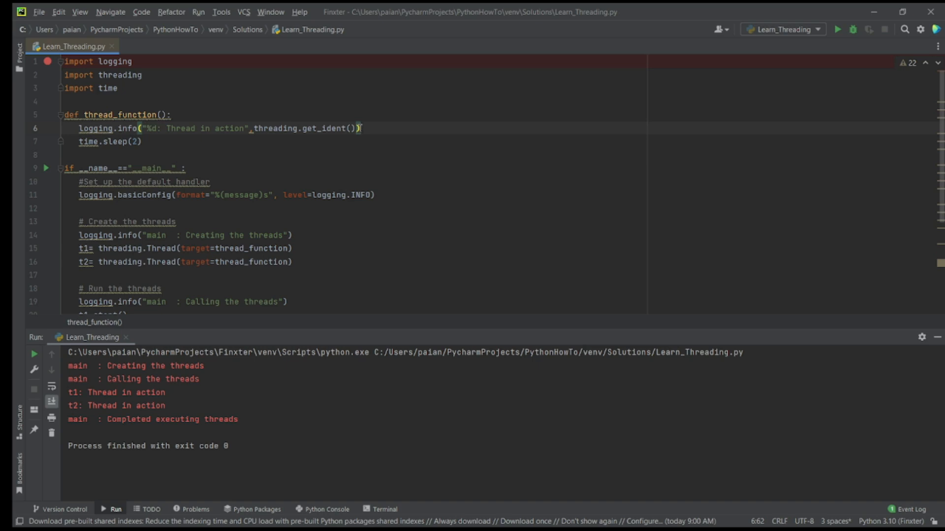
left_click(65, 154)
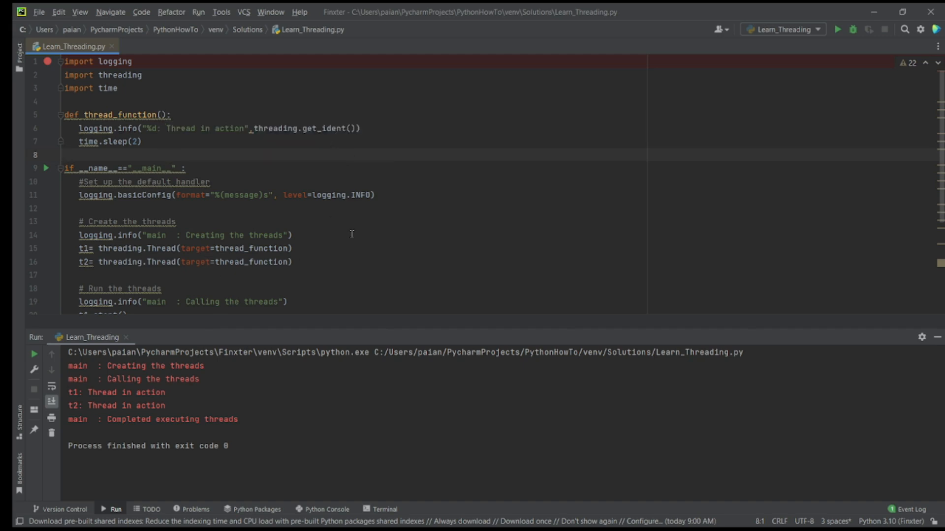
mouse_move(83, 52)
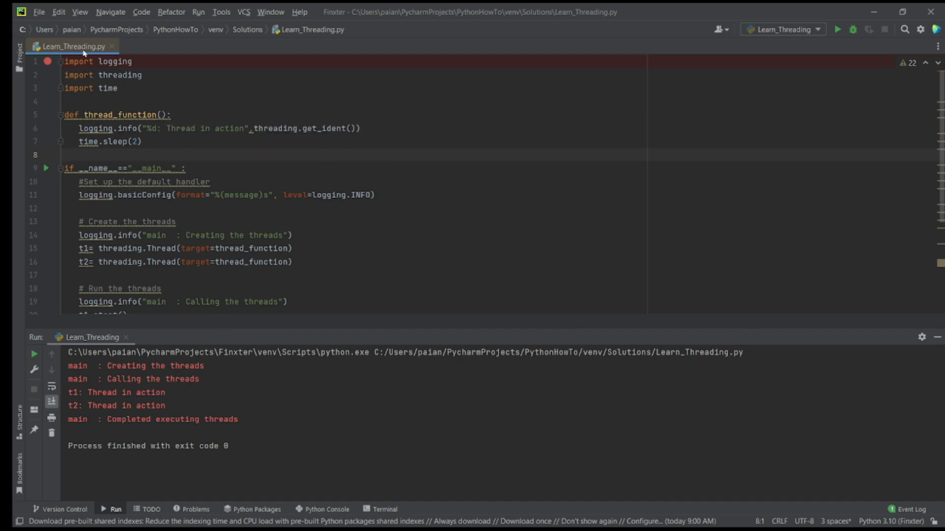
Run the get_native_id version, printing native thread ids 2468 and 6788
left_click(837, 29)
type("native_")
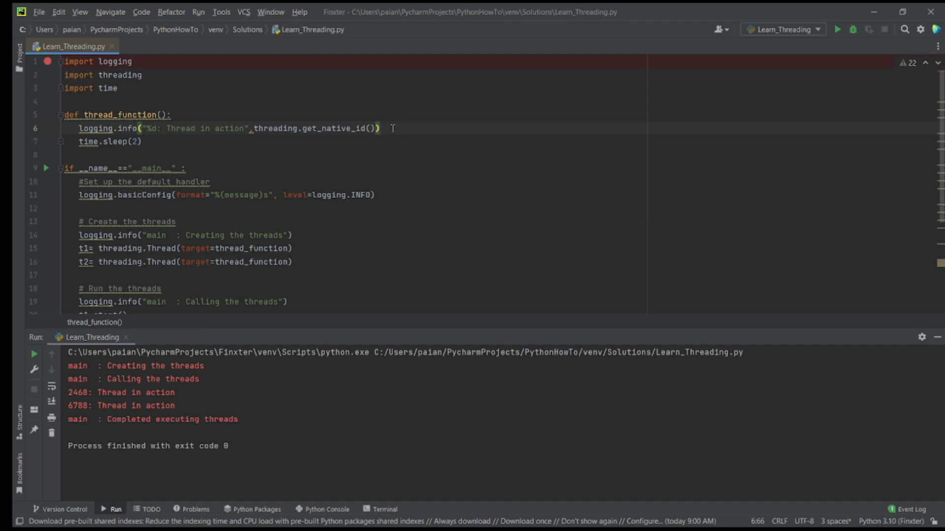
mouse_move(304, 146)
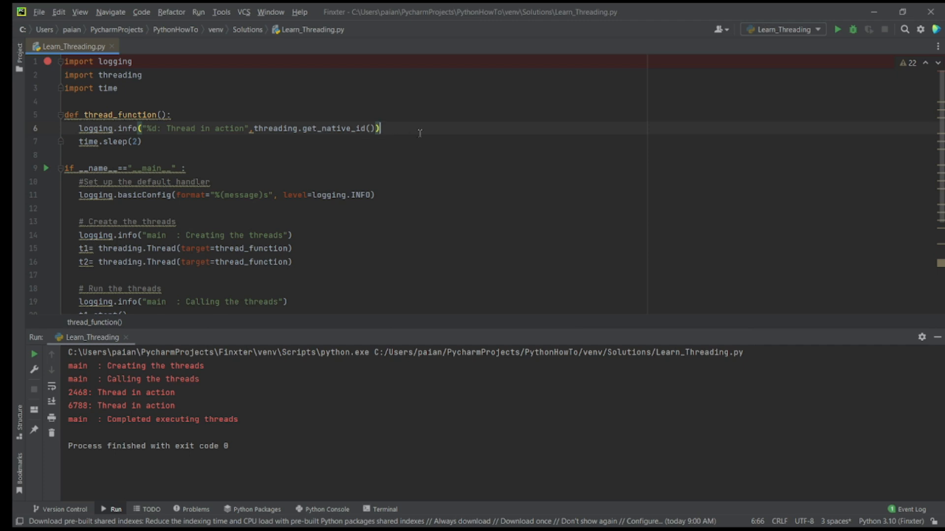
mouse_move(407, 135)
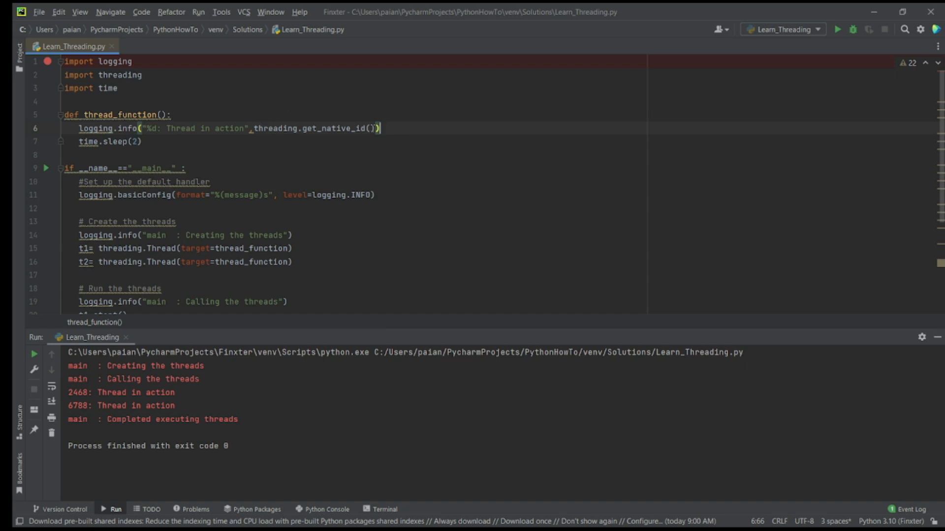
Rerun the native-id script from the tab context menu and inspect the output
right_click(71, 46)
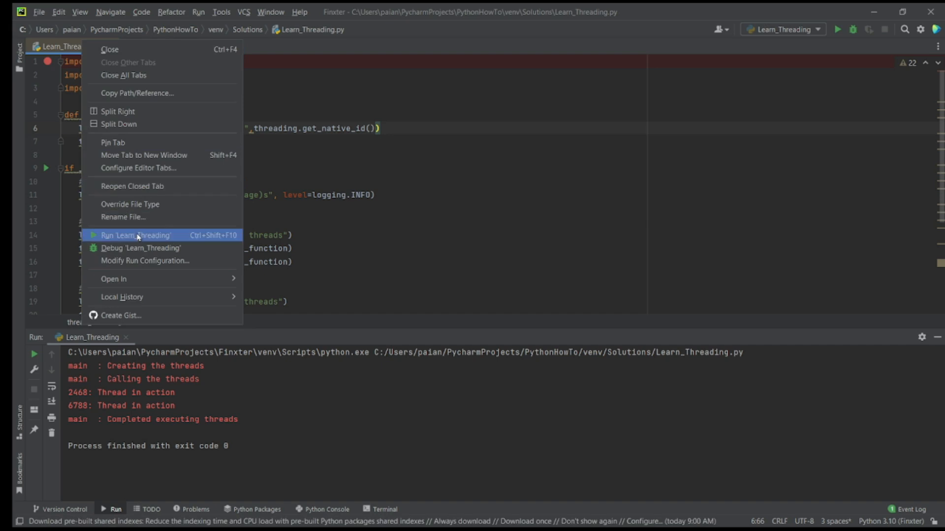
left_click(136, 235)
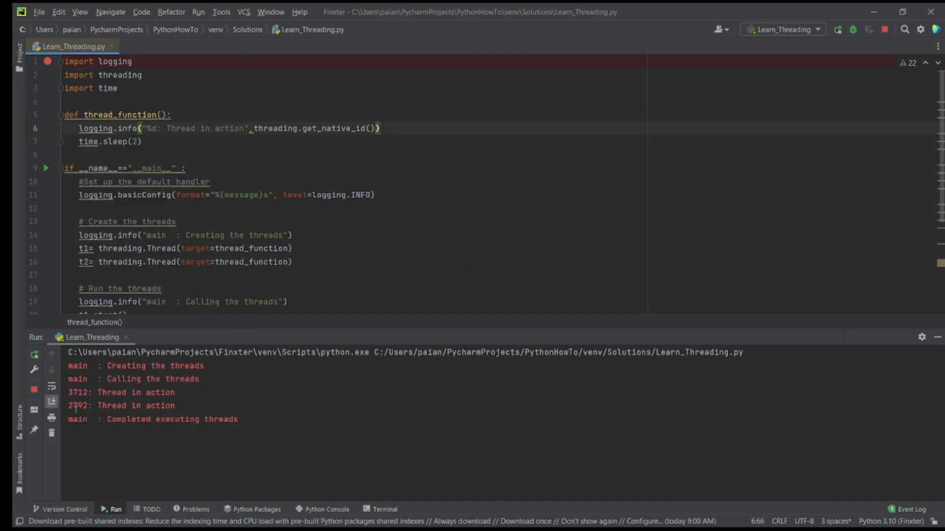
double_click(77, 393)
type("%(thread)d : ")
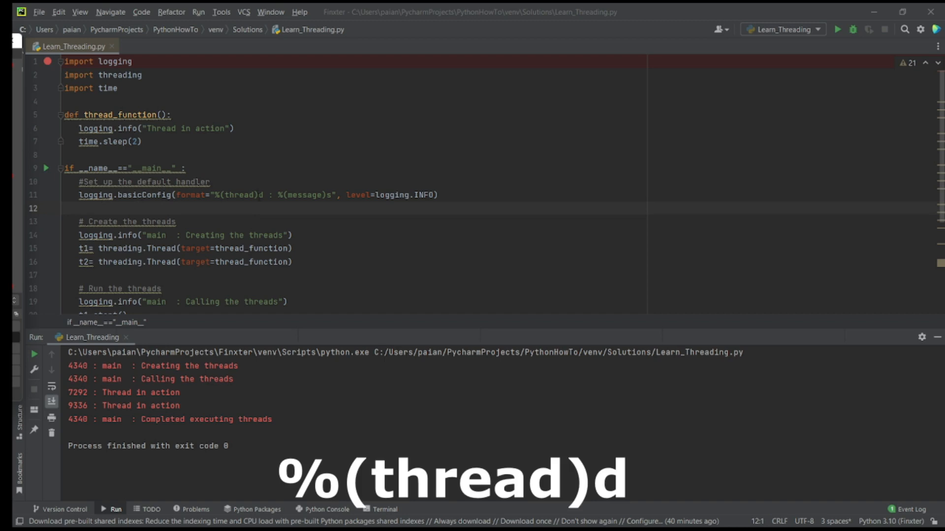
Select %(thread)d in the format string and rerun, printing ids 10788, 6512 and 10156
double_click(235, 195)
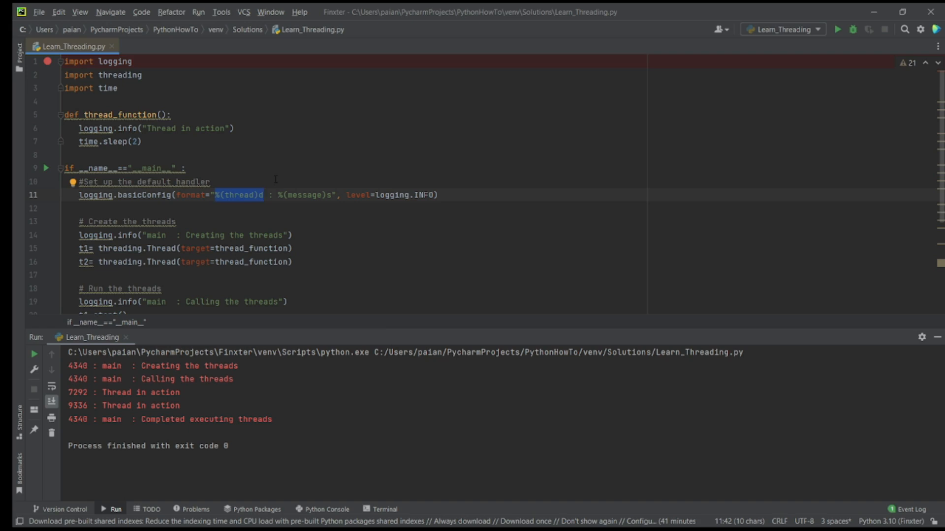
left_click(210, 181)
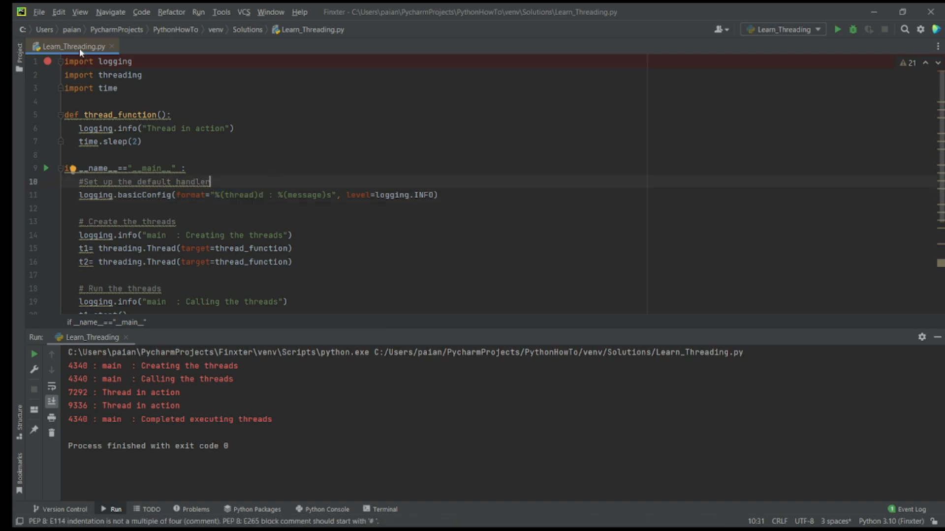
left_click(837, 29)
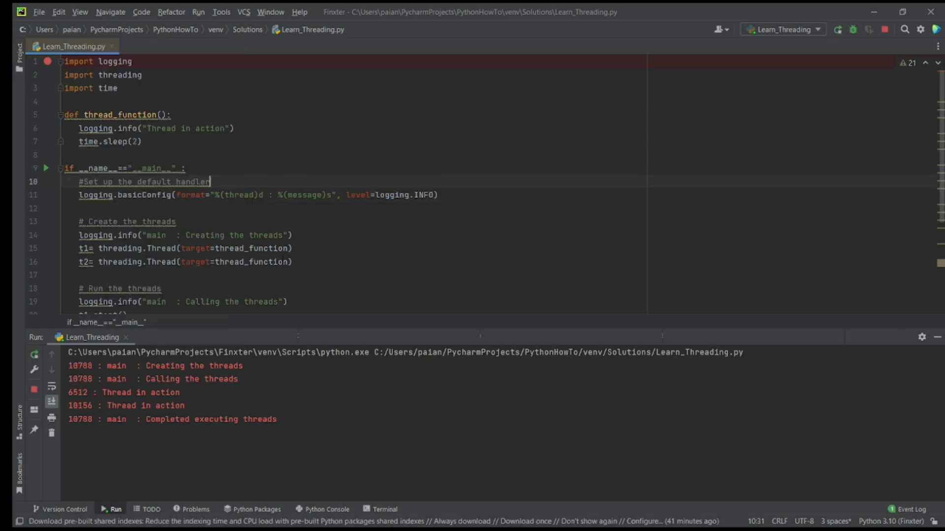